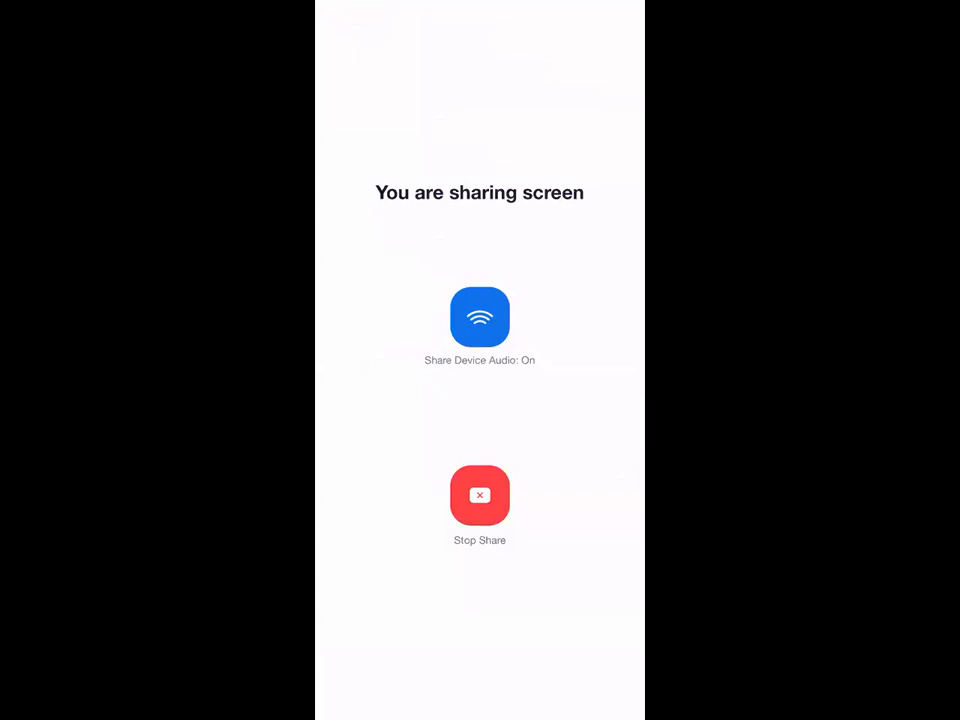
Search the phone for 'scan' to find the Scan app.
click(480, 496)
text(scan)
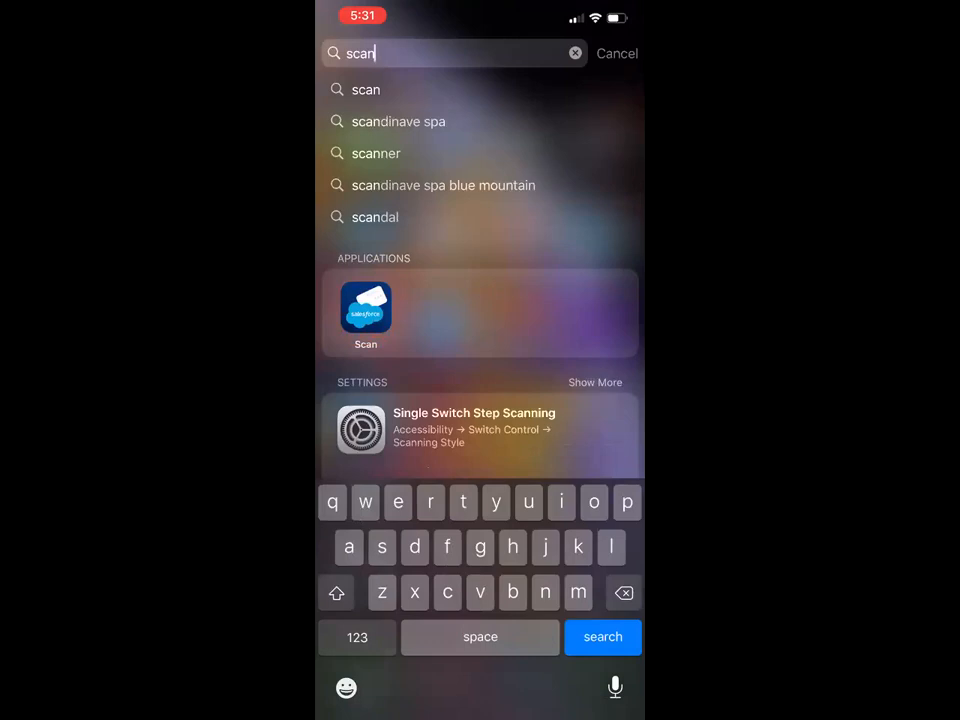
Launch the Scan app and capture the CIBC business card with the camera.
click(364, 310)
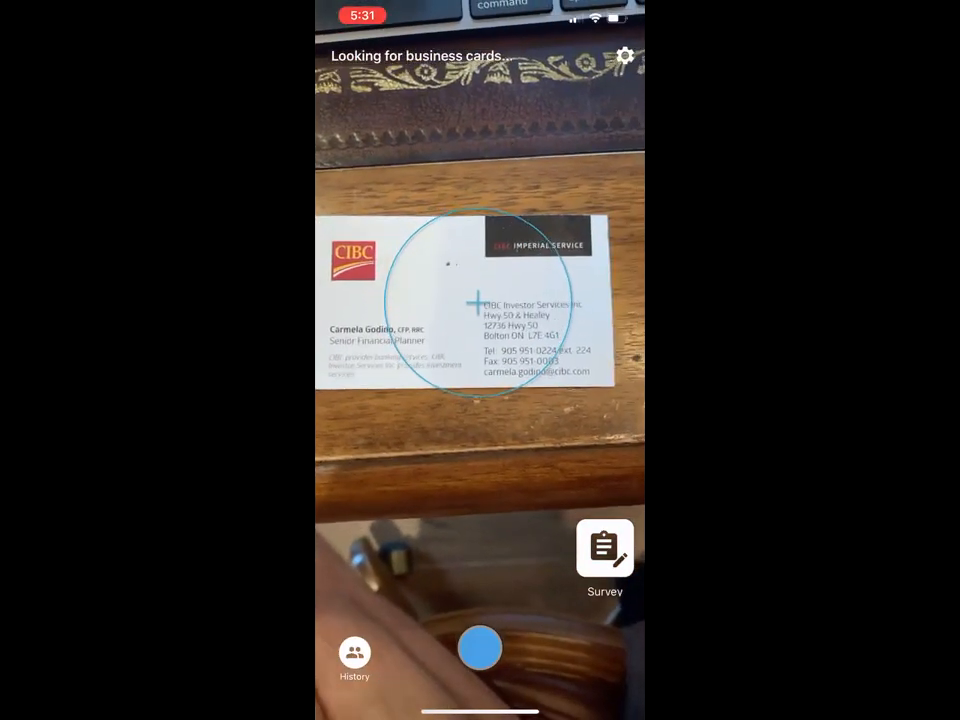
click(480, 648)
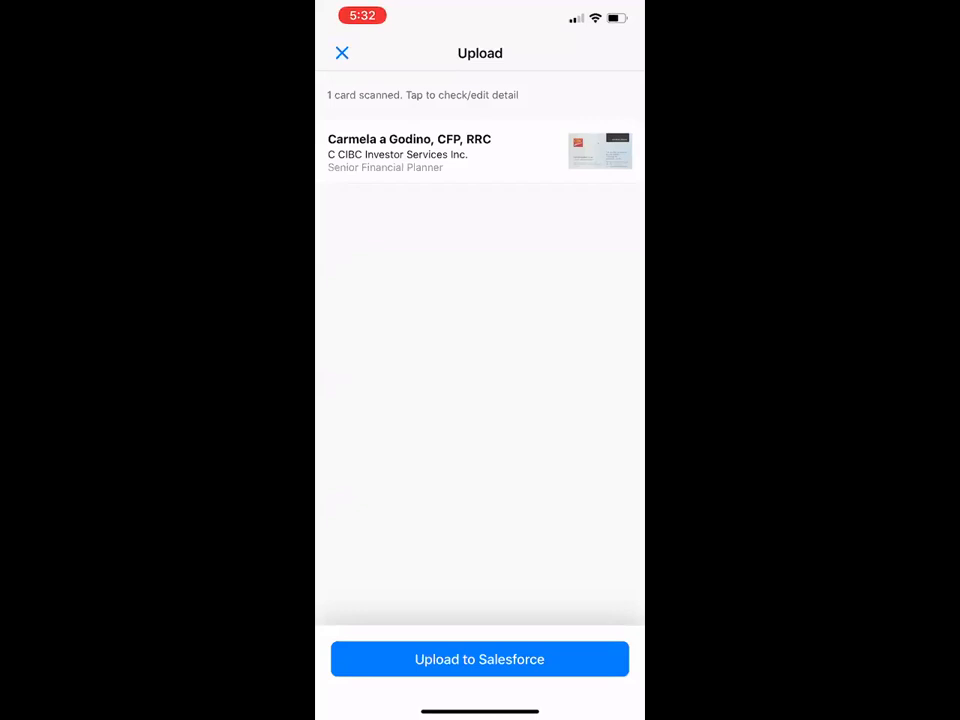
Edit the scanned card's details, adding the description 'A description for my lead', and save.
click(480, 152)
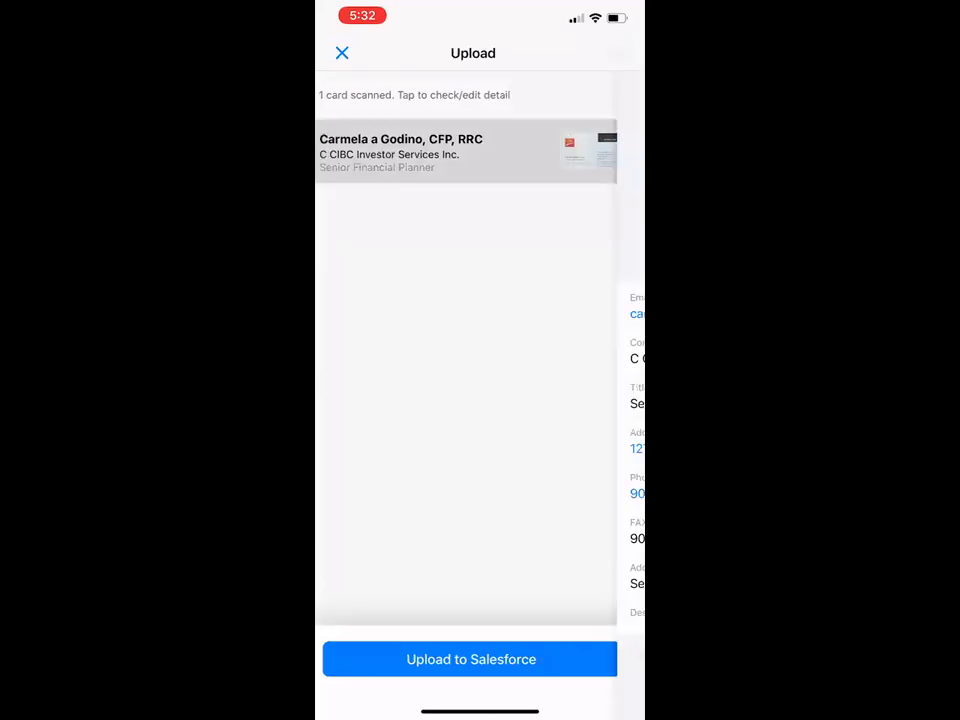
click(464, 152)
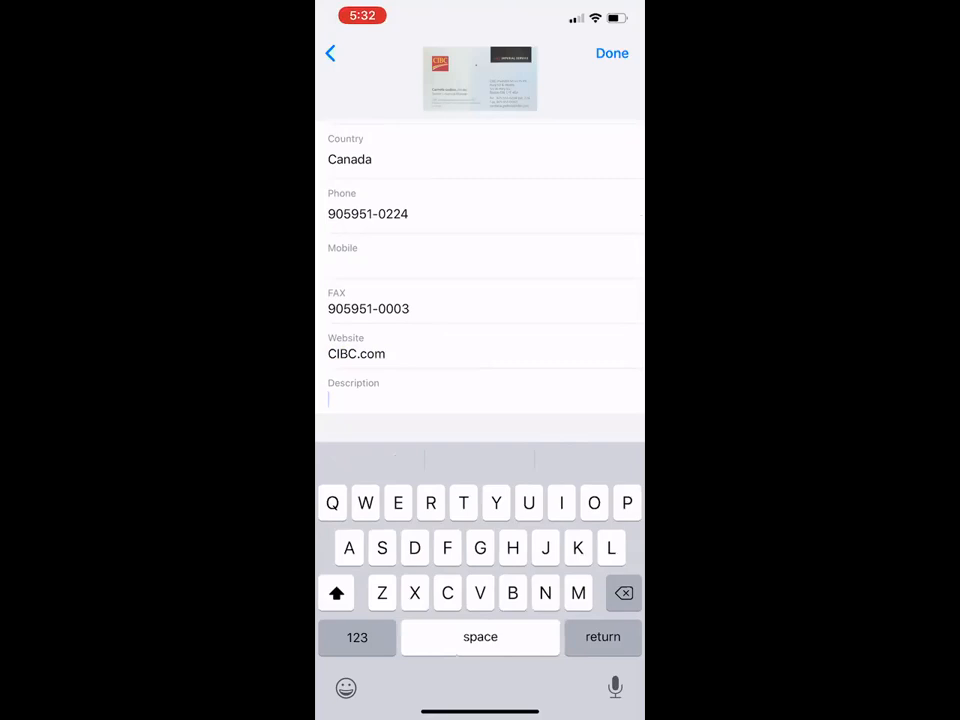
text(A description for my)
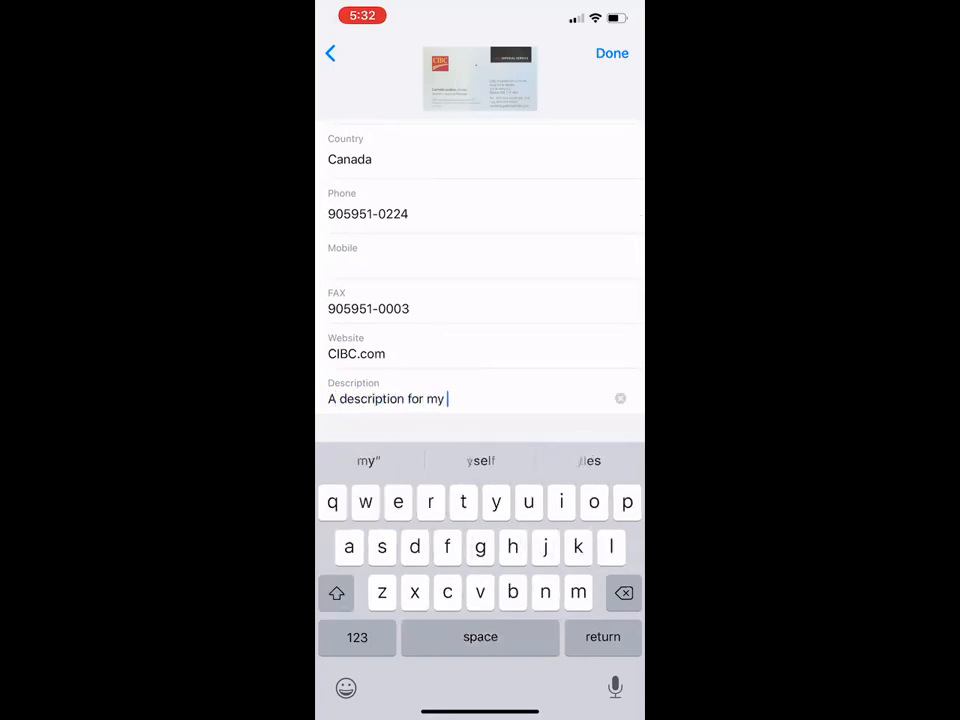
text(lead)
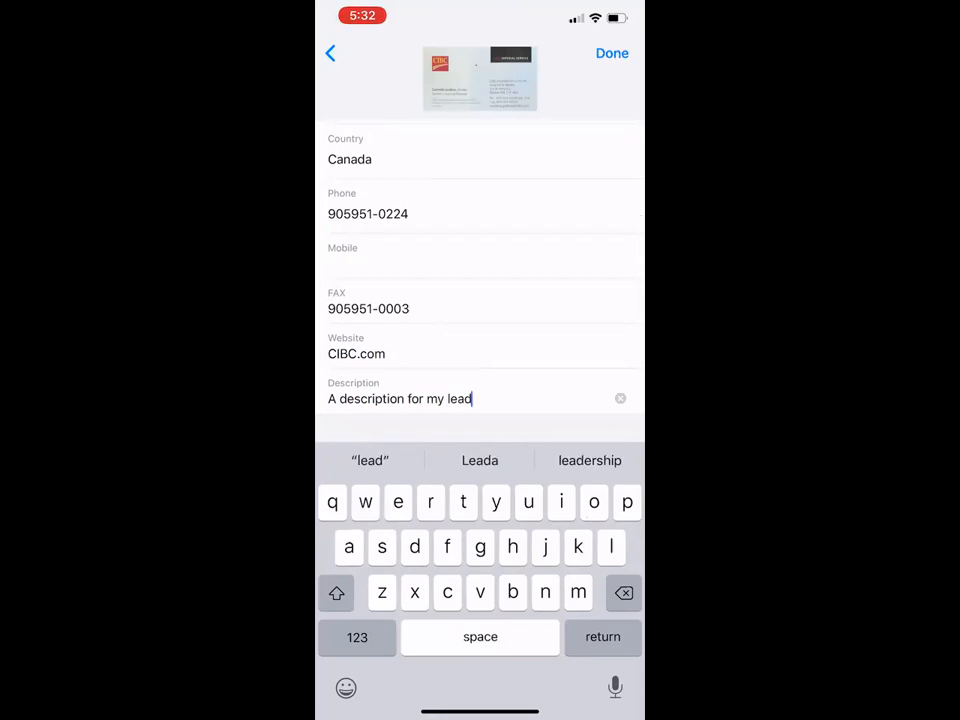
click(612, 52)
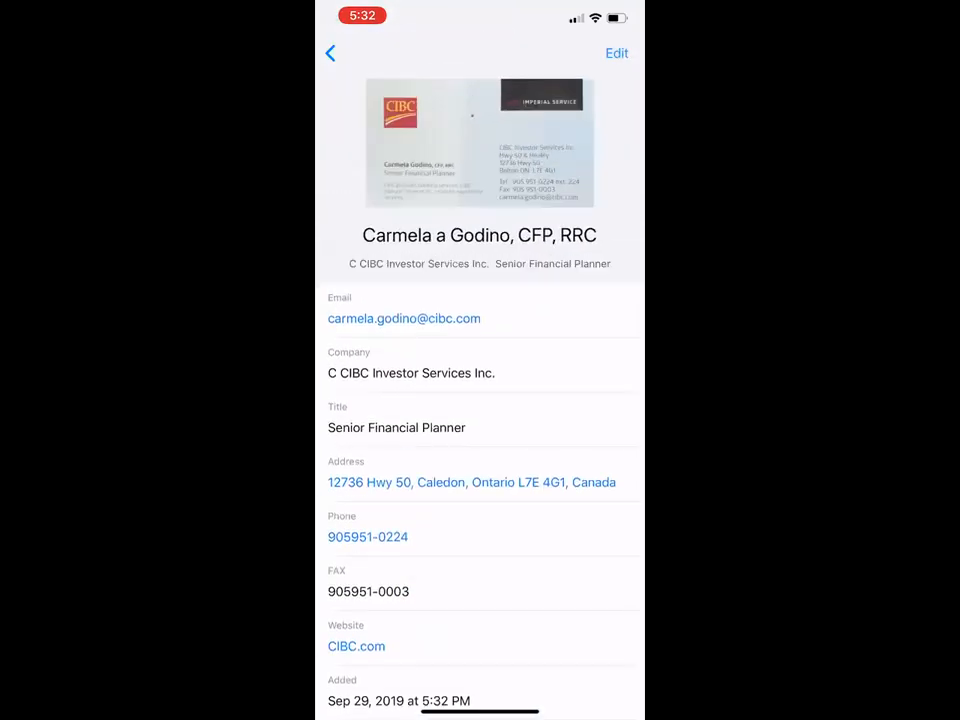
Return to the upload list and send the scanned card to Salesforce as a new lead.
click(330, 52)
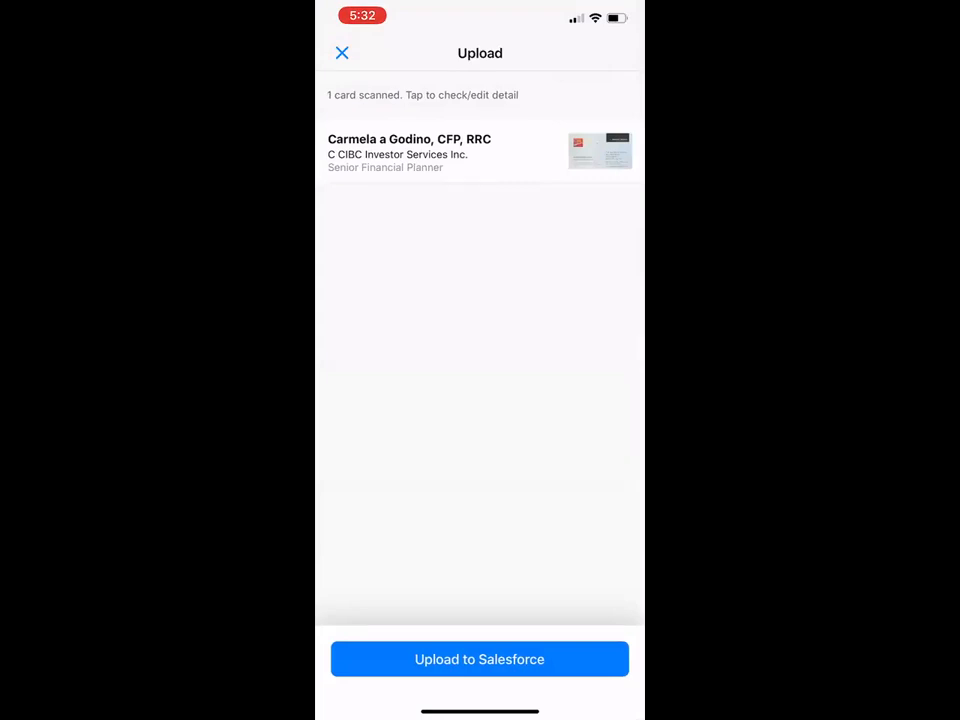
click(480, 660)
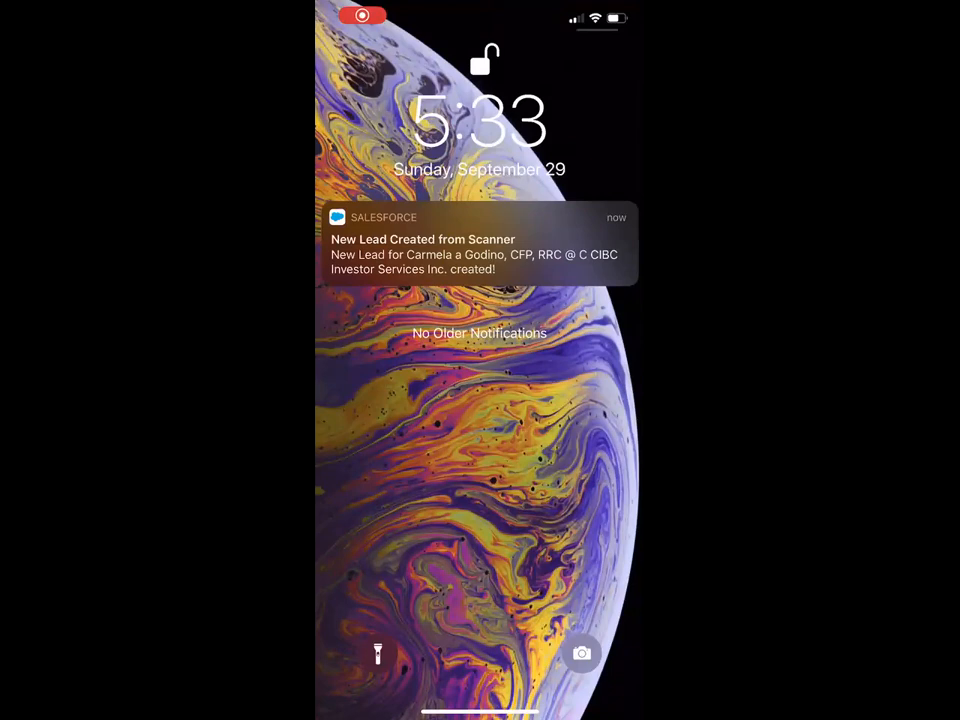
Open the 'New Lead Created from Scanner' notification and dismiss the page error to view the lead.
click(480, 244)
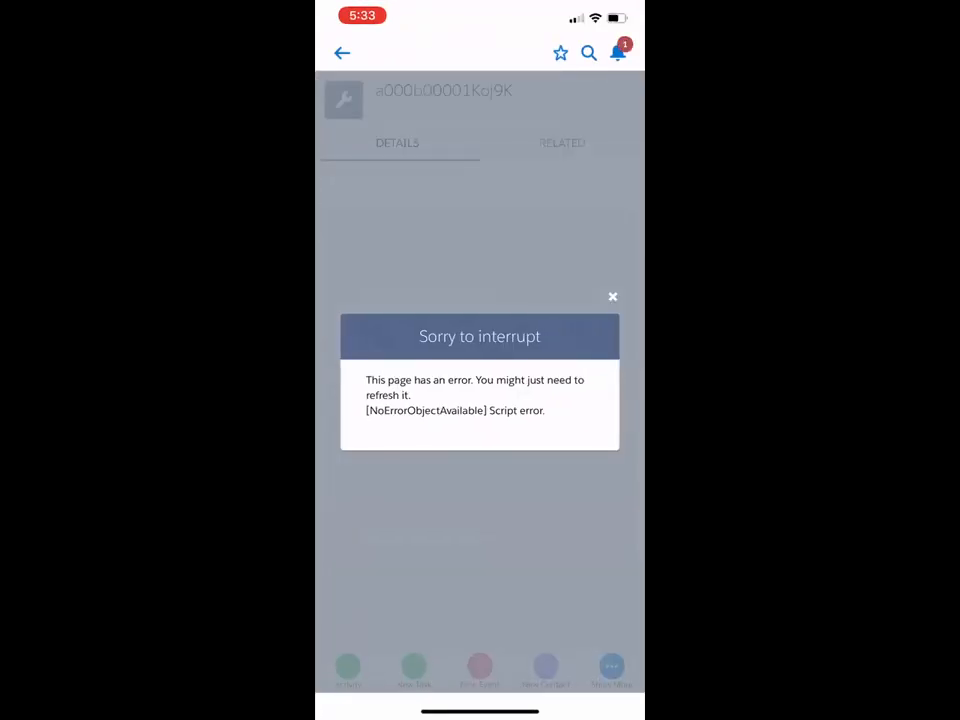
click(612, 296)
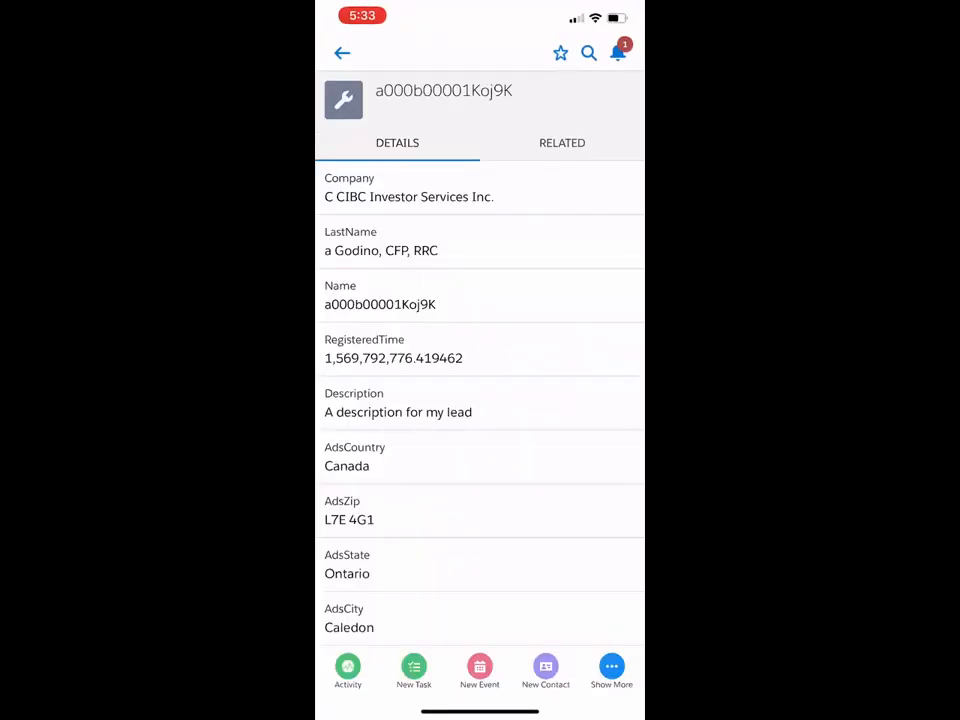